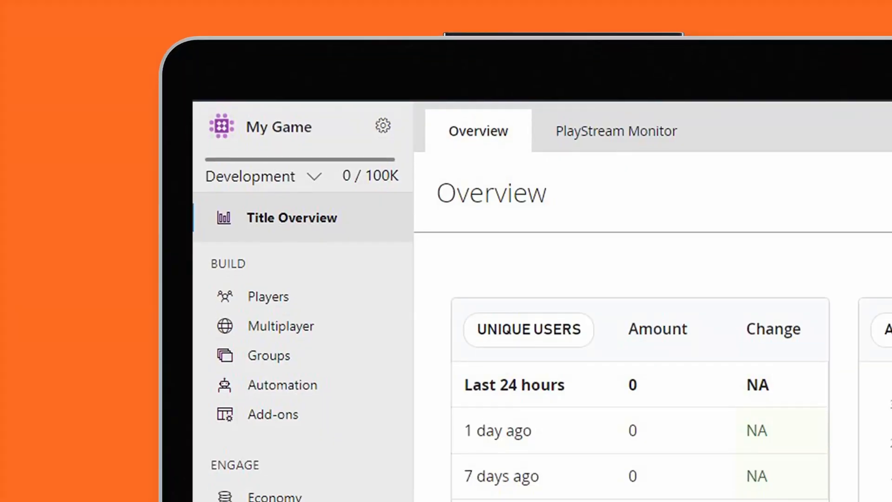
- Review the Title Overview user statistics, then begin PlayFab account sign-up
scroll("down", 3)
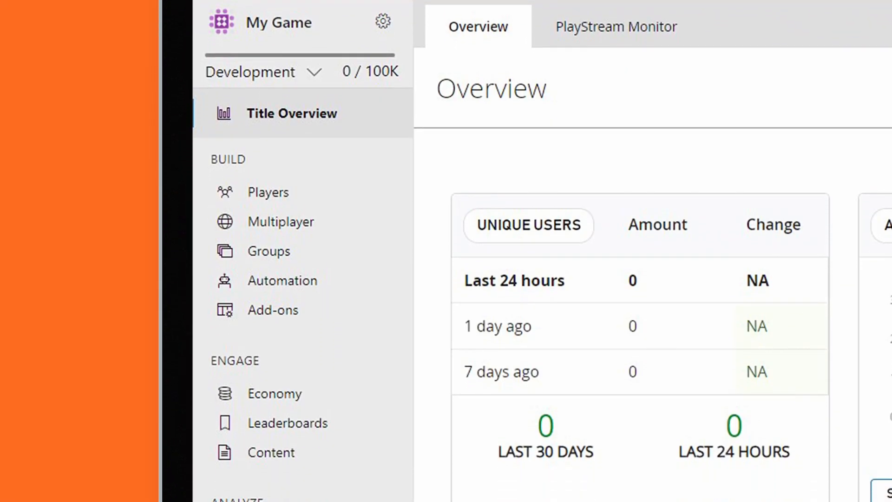
scroll("down", 3)
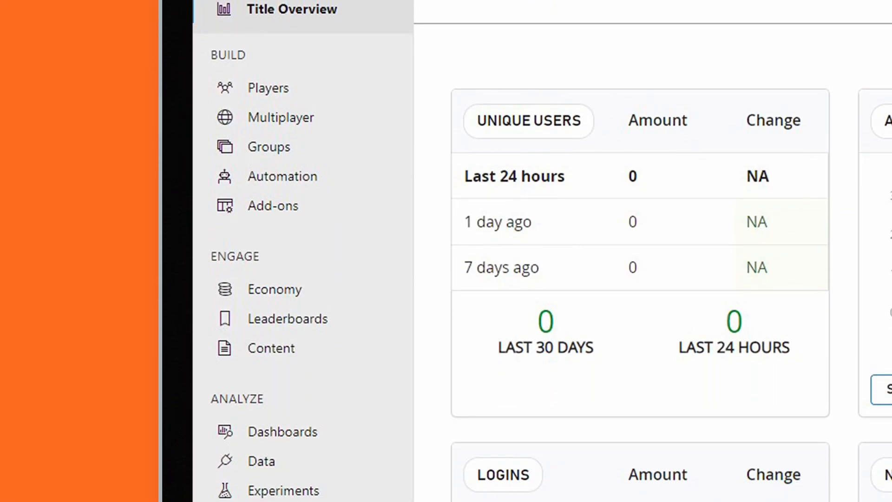
scroll("down", 3)
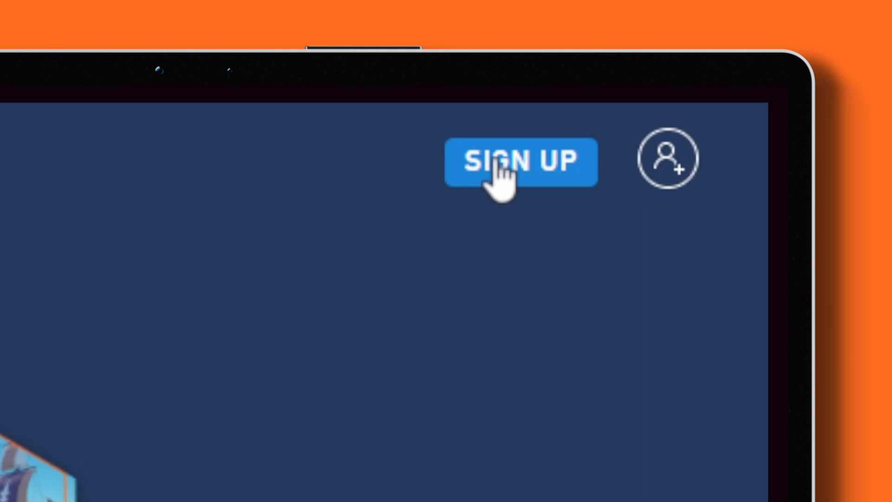
left_click(520, 161)
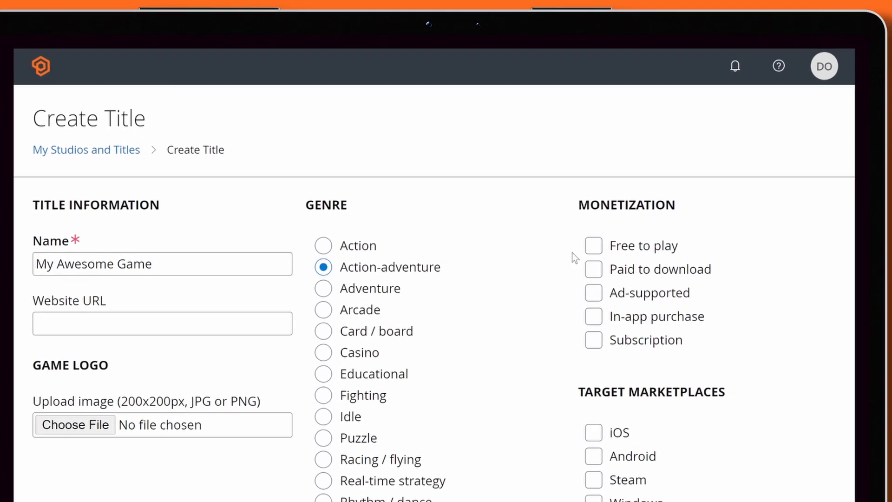
- Scroll the Create Title form for 'My Awesome Game' down to its Target Marketplaces options
scroll("down", 3)
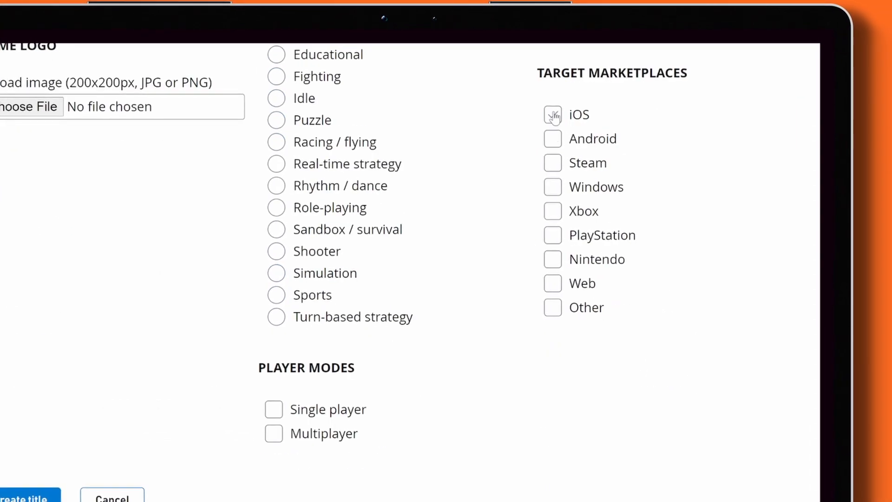